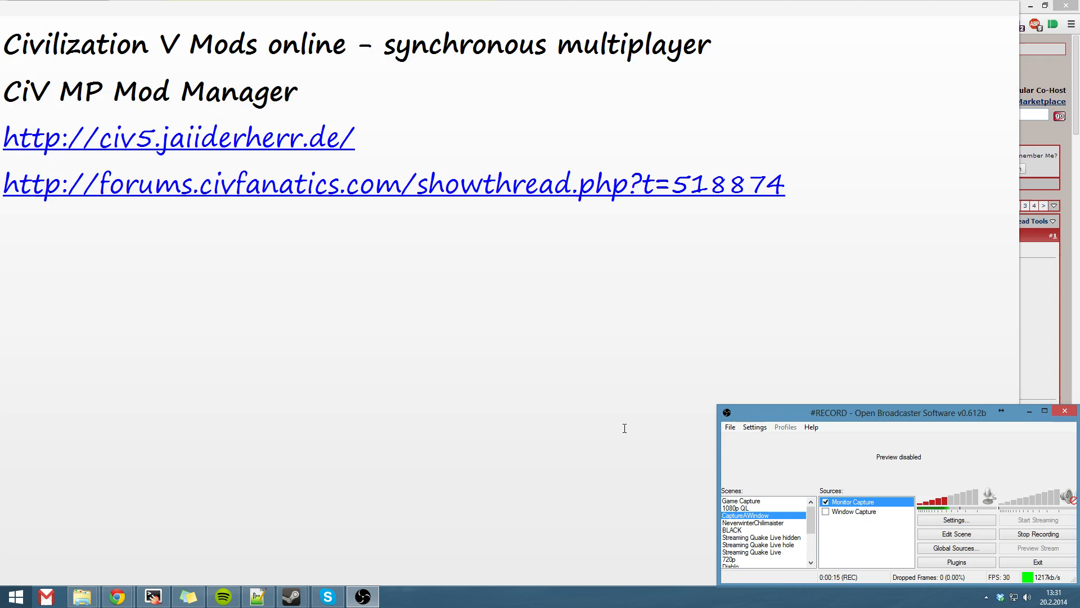
pyautogui.moveTo(447, 328)
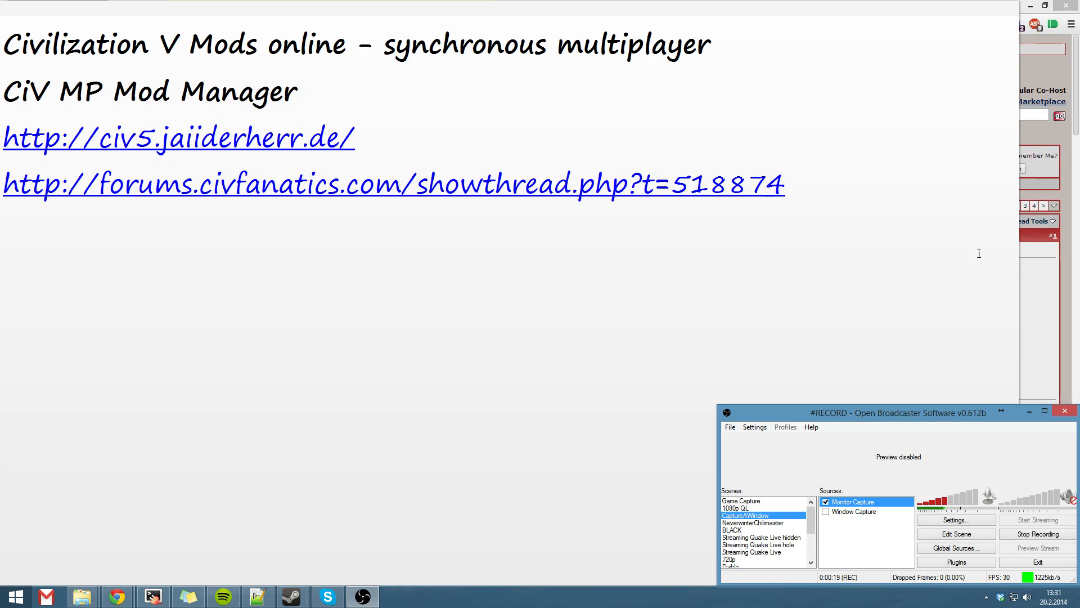
pyautogui.moveTo(1056, 316)
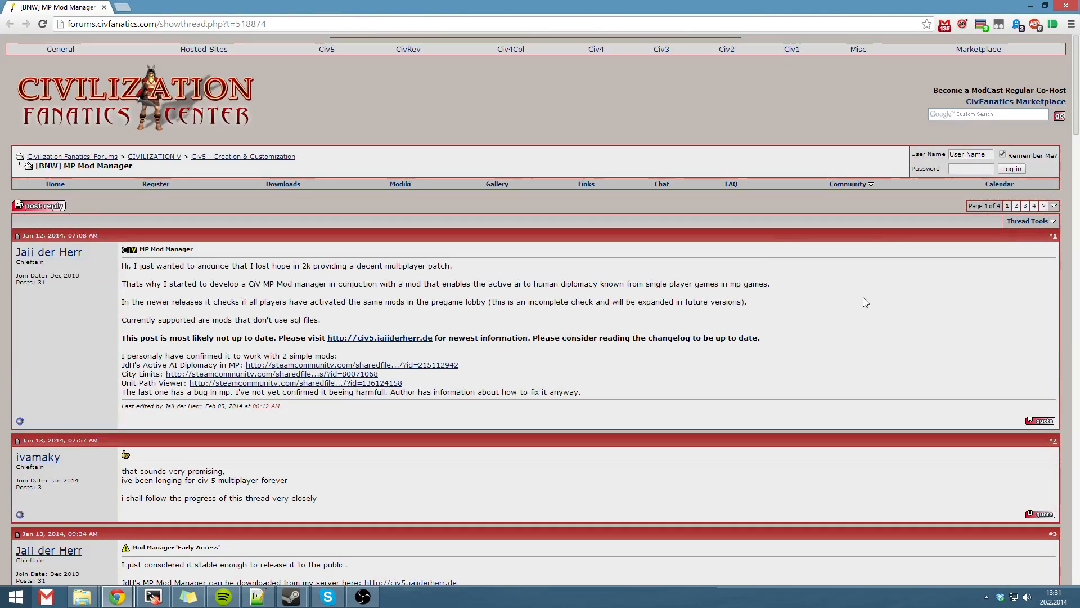
pyautogui.moveTo(860, 301)
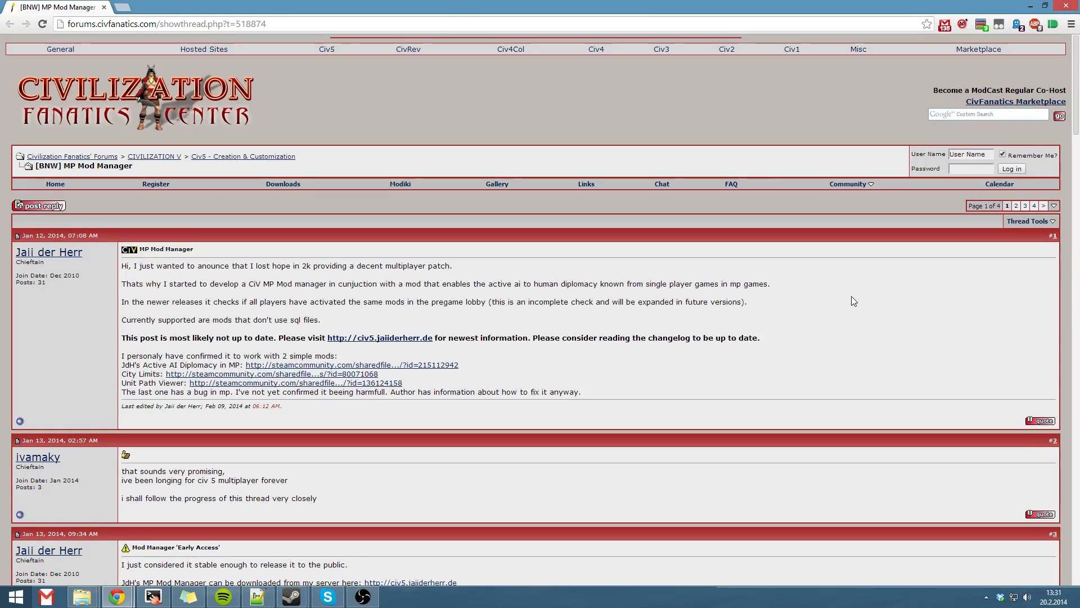
pyautogui.moveTo(320, 332)
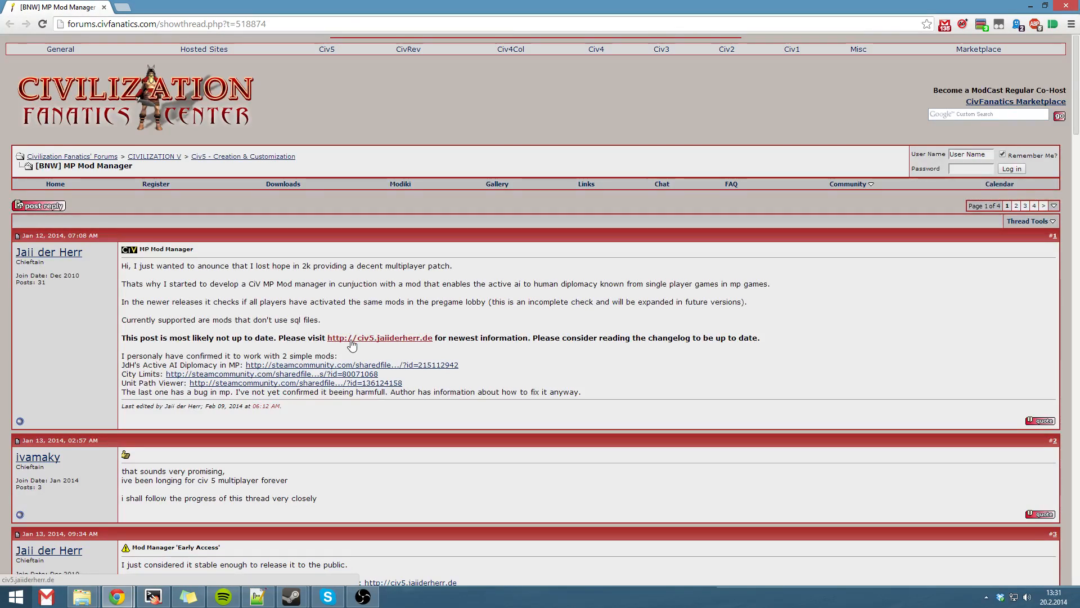
# Step: Open the civ5.jaiiderherr.de homepage, highlight its development warning and Known issues, then reach Download and Install
pyautogui.click(379, 338)
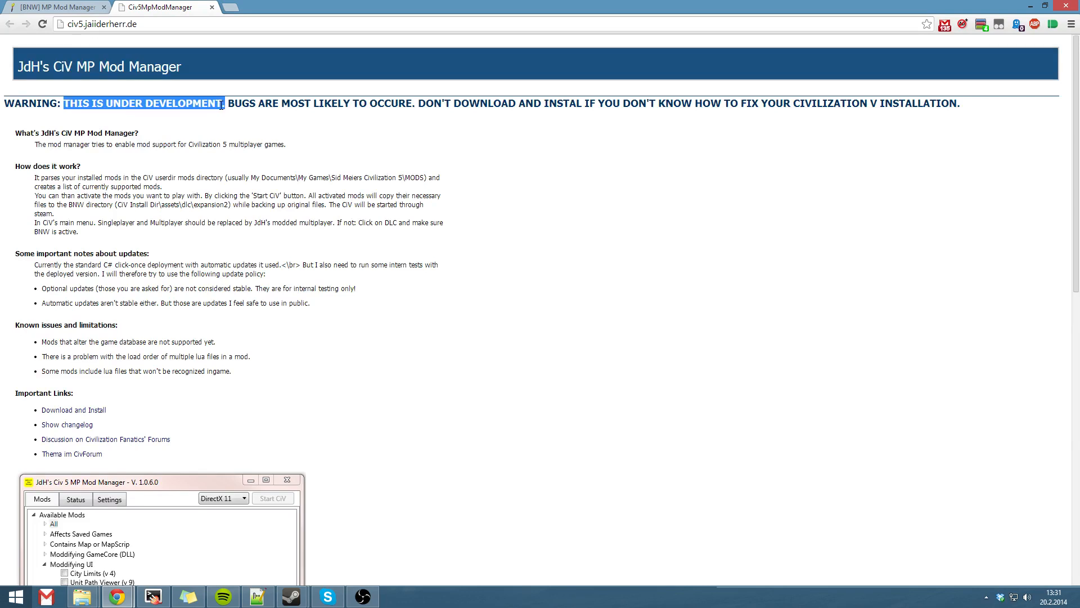
pyautogui.moveTo(229, 103); pyautogui.dragTo(409, 103)
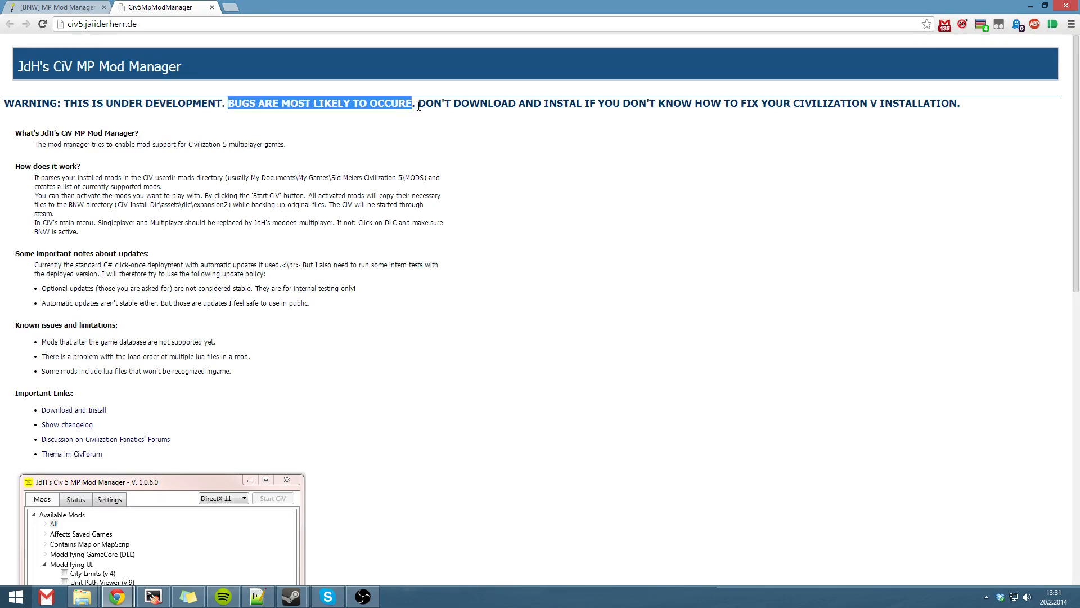
pyautogui.moveTo(719, 181)
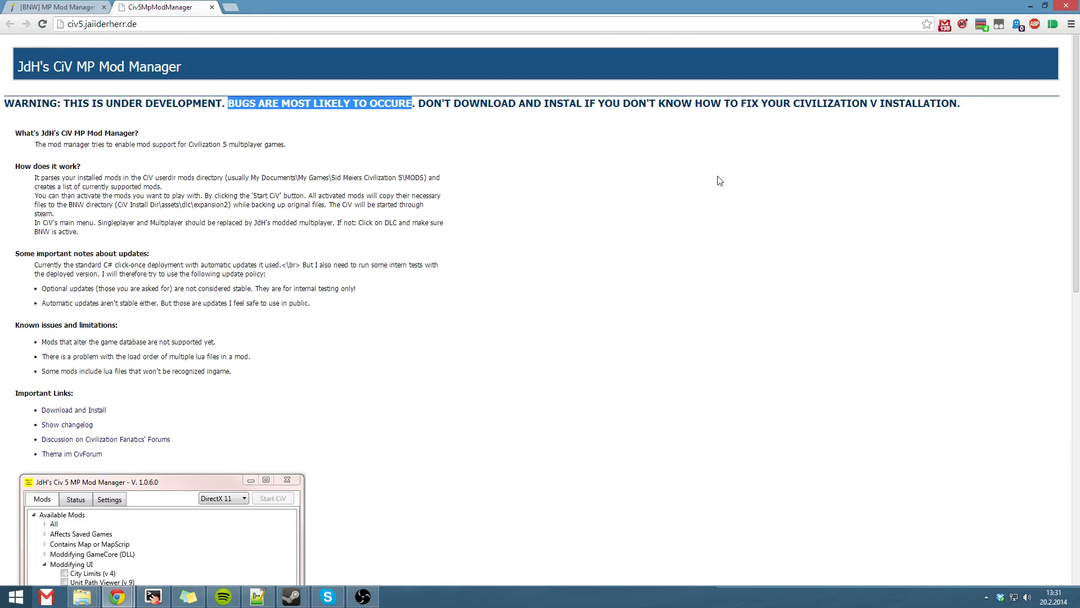
pyautogui.moveTo(682, 189)
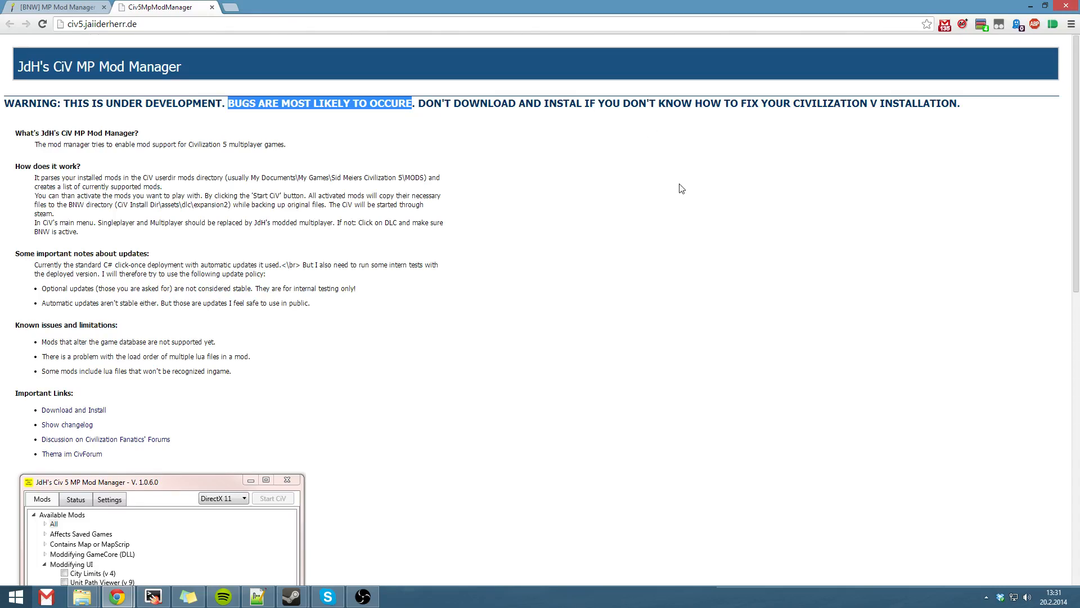
pyautogui.doubleClick(27, 325)
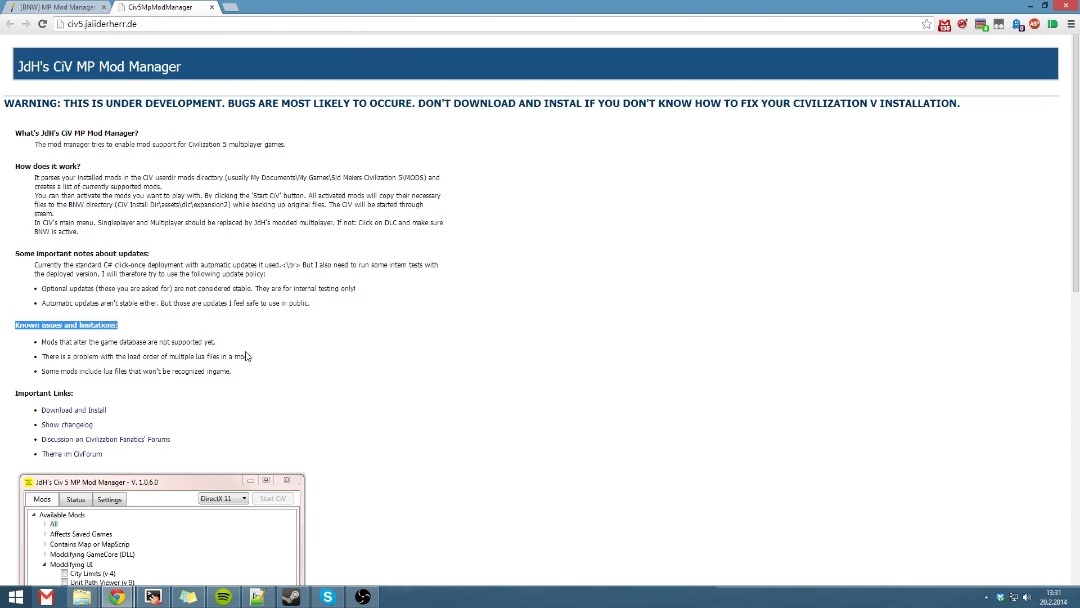
pyautogui.moveTo(260, 354)
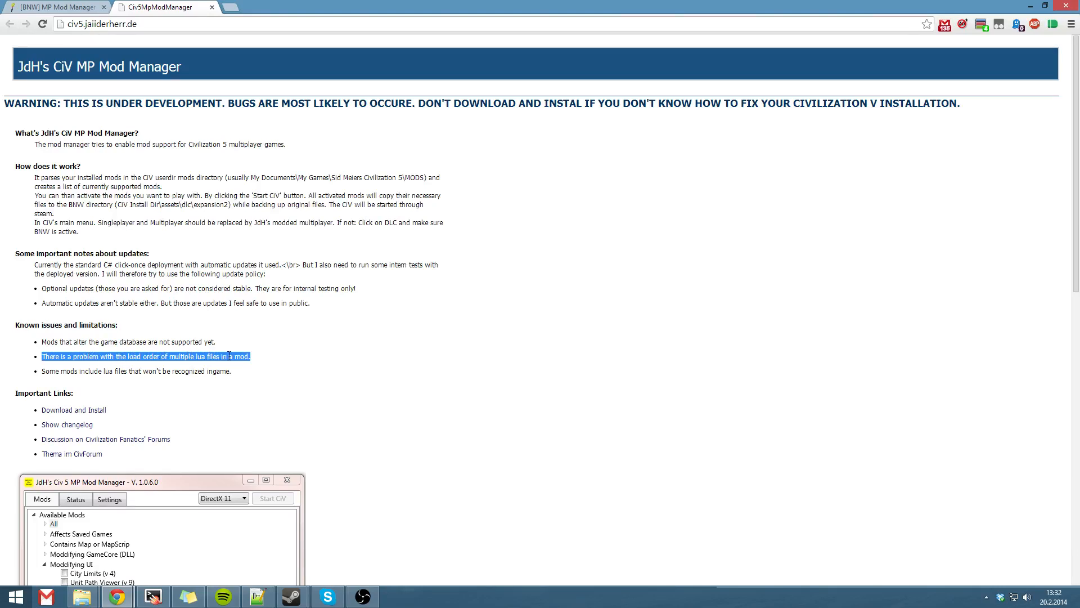
pyautogui.click(307, 370)
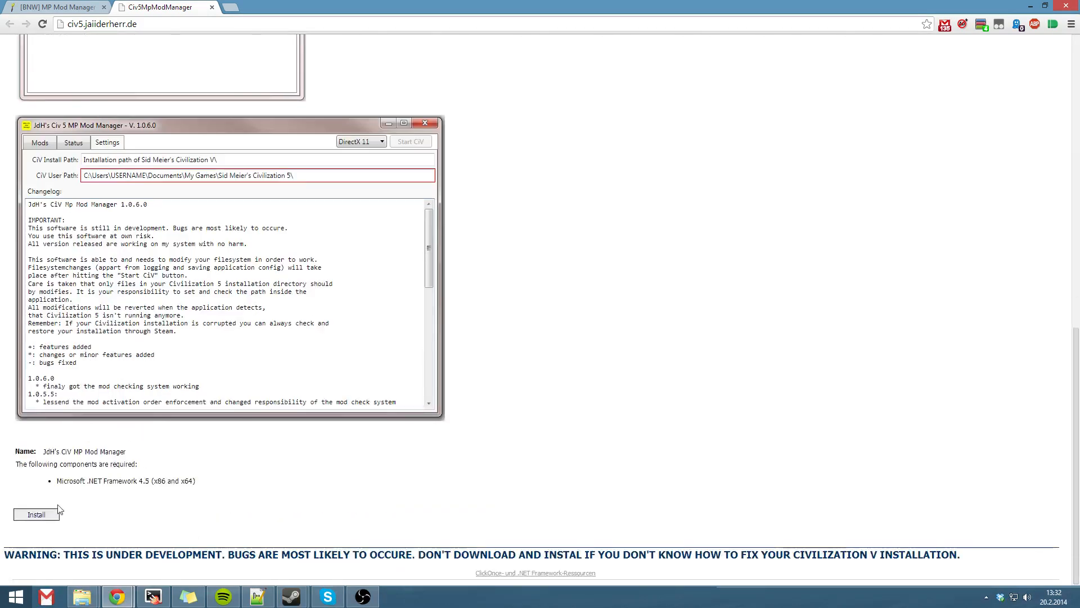
# Step: Install the mod manager and dismiss the missing-file WARNING dialog on startup
pyautogui.click(36, 514)
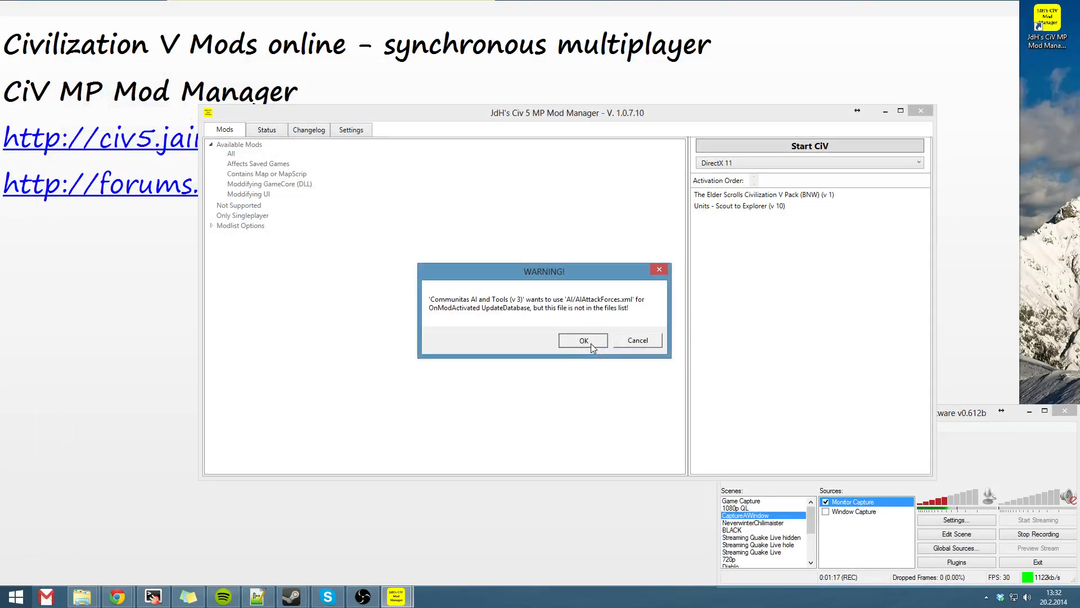
pyautogui.click(583, 340)
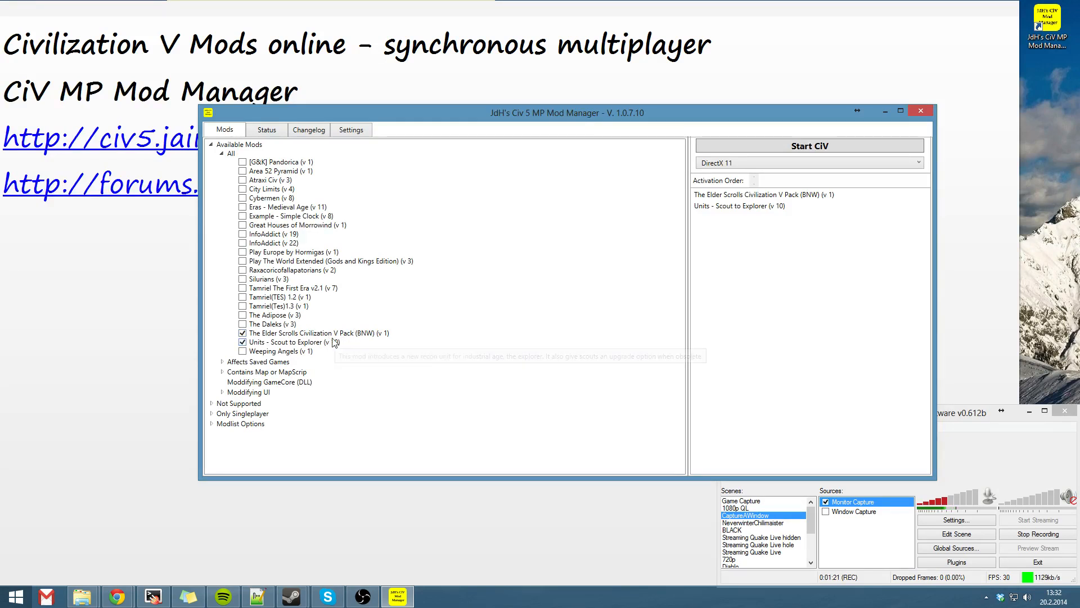
pyautogui.moveTo(328, 463)
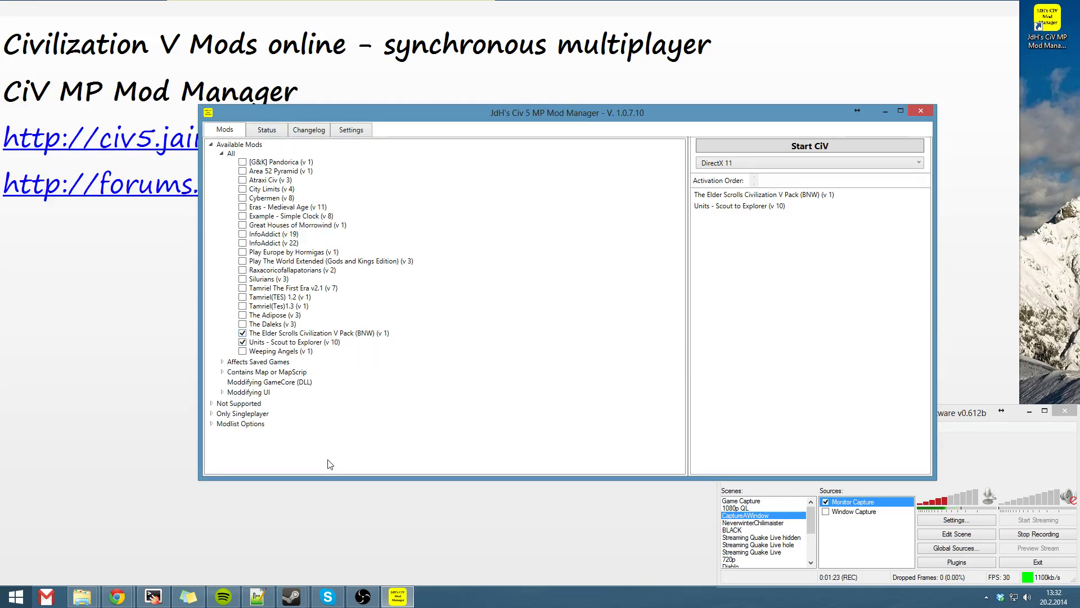
pyautogui.moveTo(312, 446)
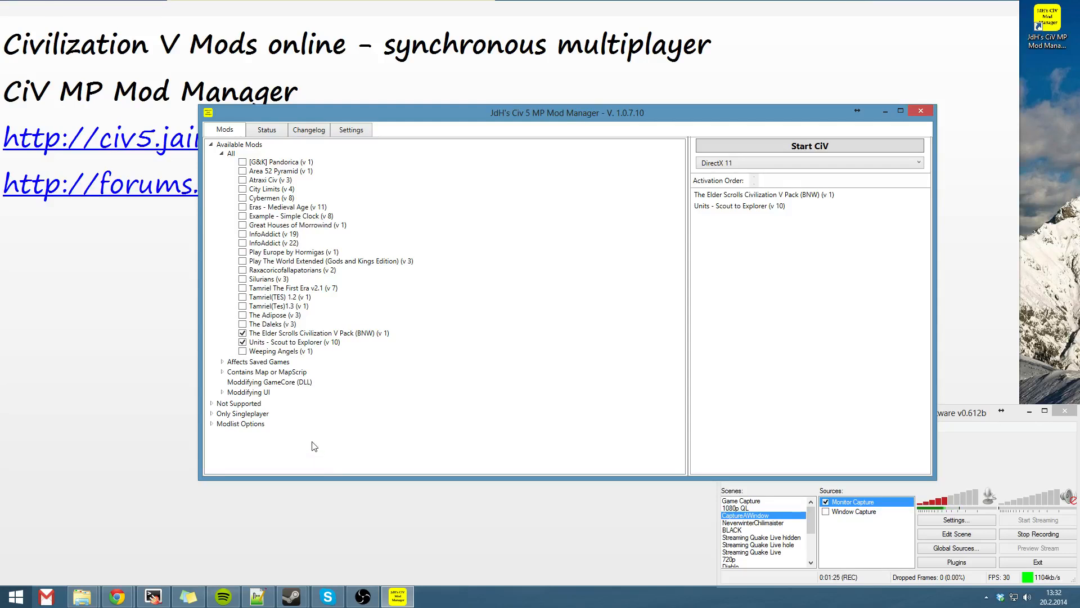
pyautogui.moveTo(218, 412)
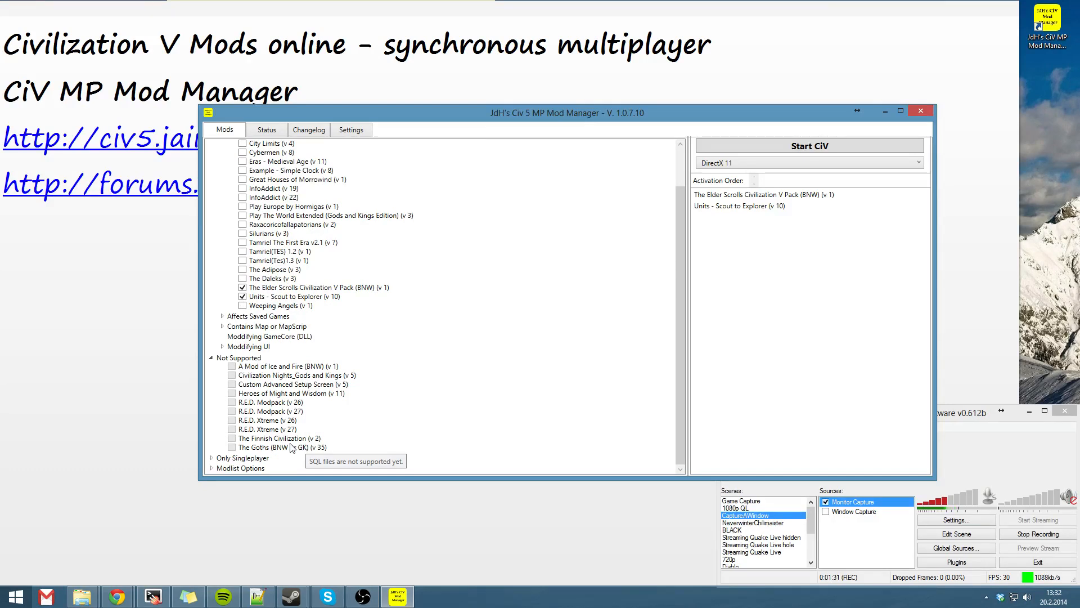
pyautogui.moveTo(274, 396)
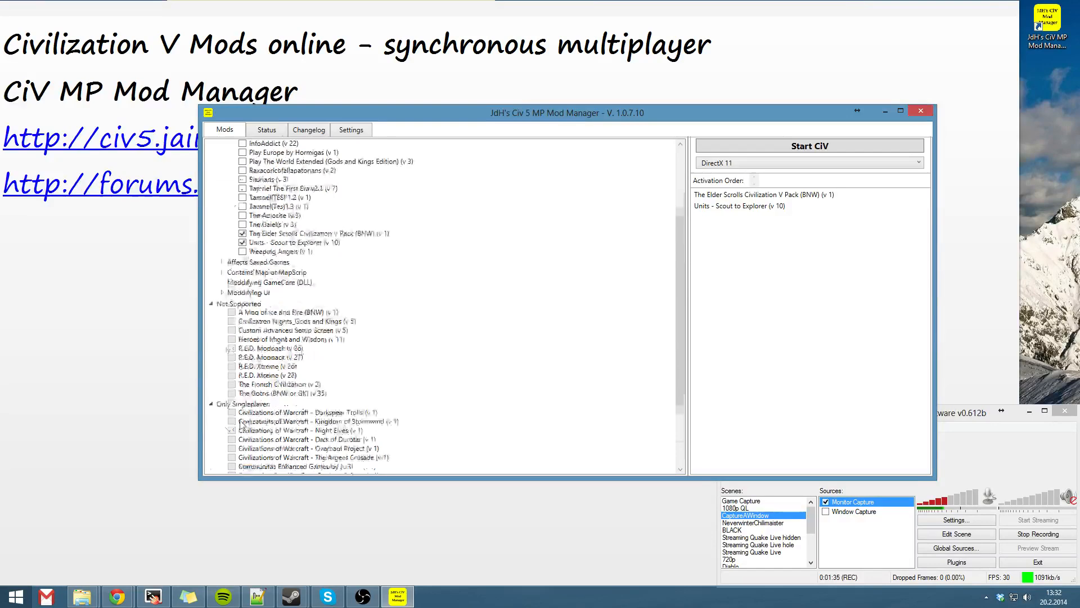
# Step: Scroll down through the expanded mod groups, including Not Supported mods
pyautogui.scroll(-3)
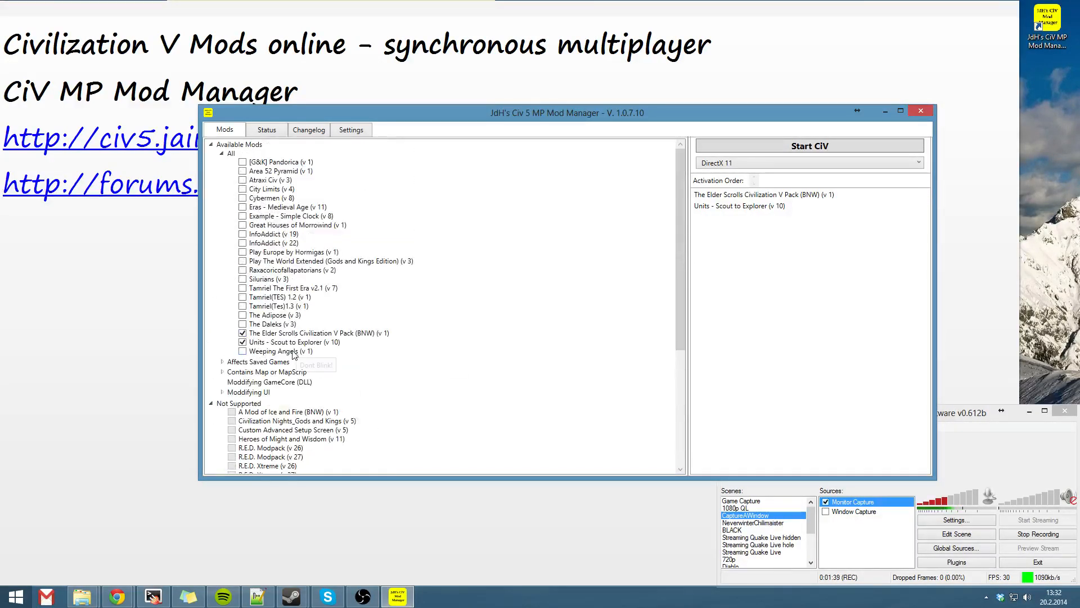
pyautogui.moveTo(288, 343)
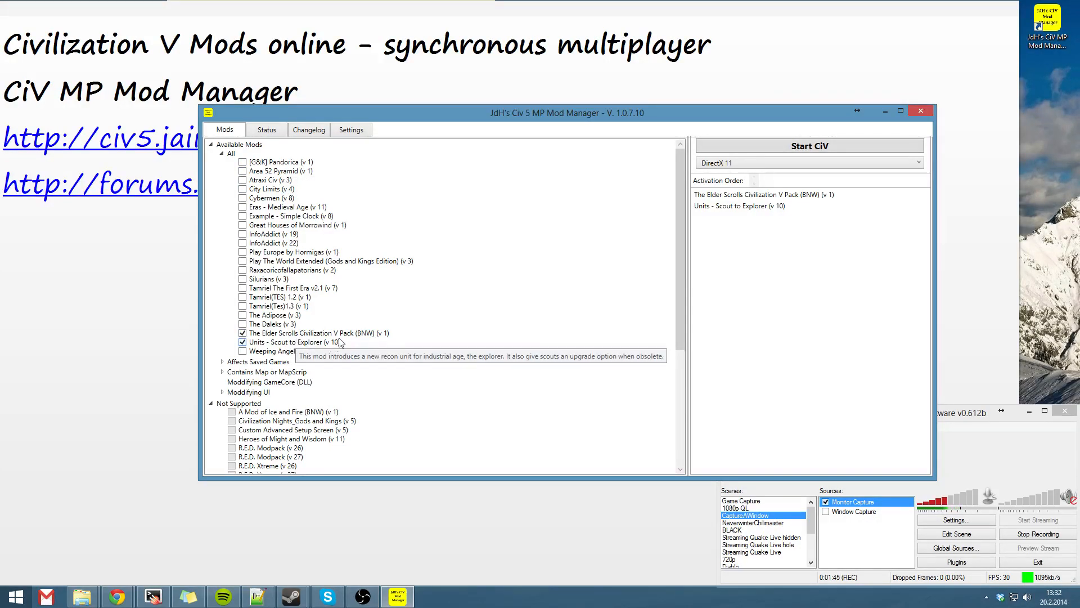
pyautogui.moveTo(851, 303)
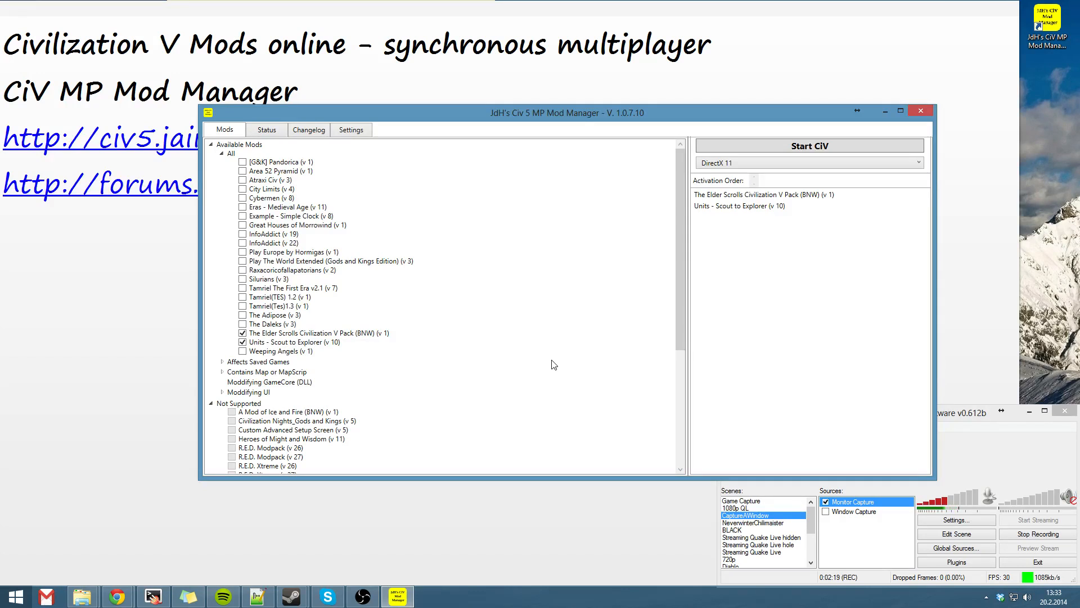
pyautogui.moveTo(1010, 454)
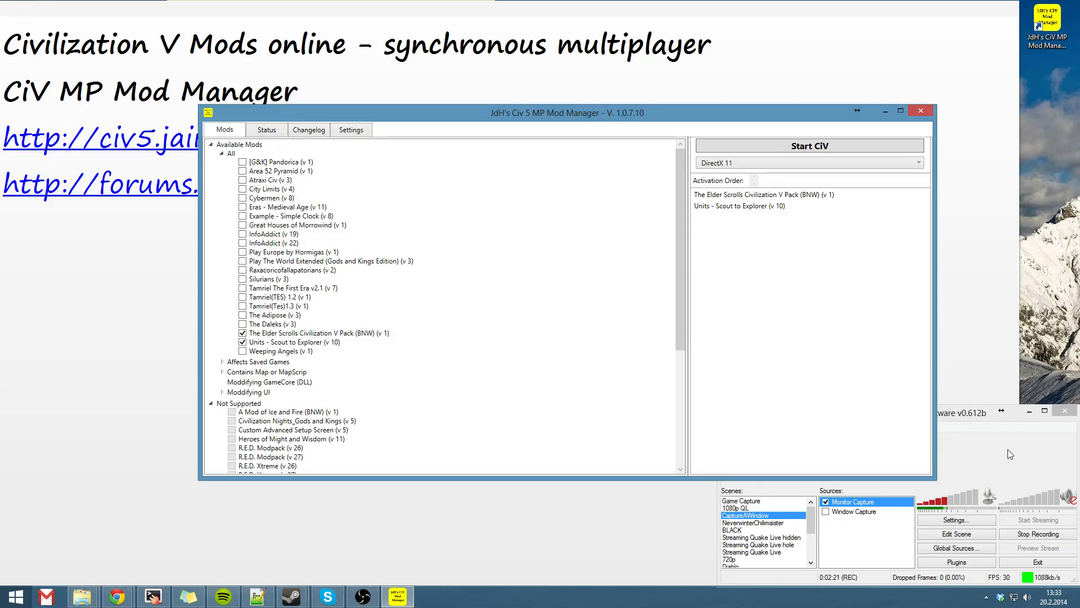